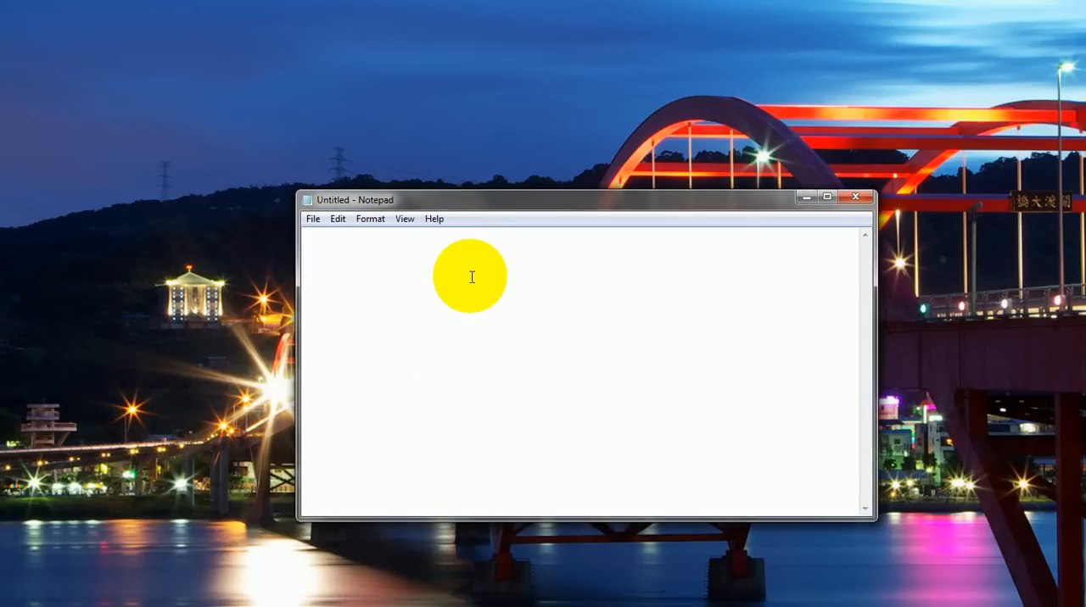
Type shutdown -s -t 100 -c "HAHA Got You" into the blank Notepad document
type("shutdow")
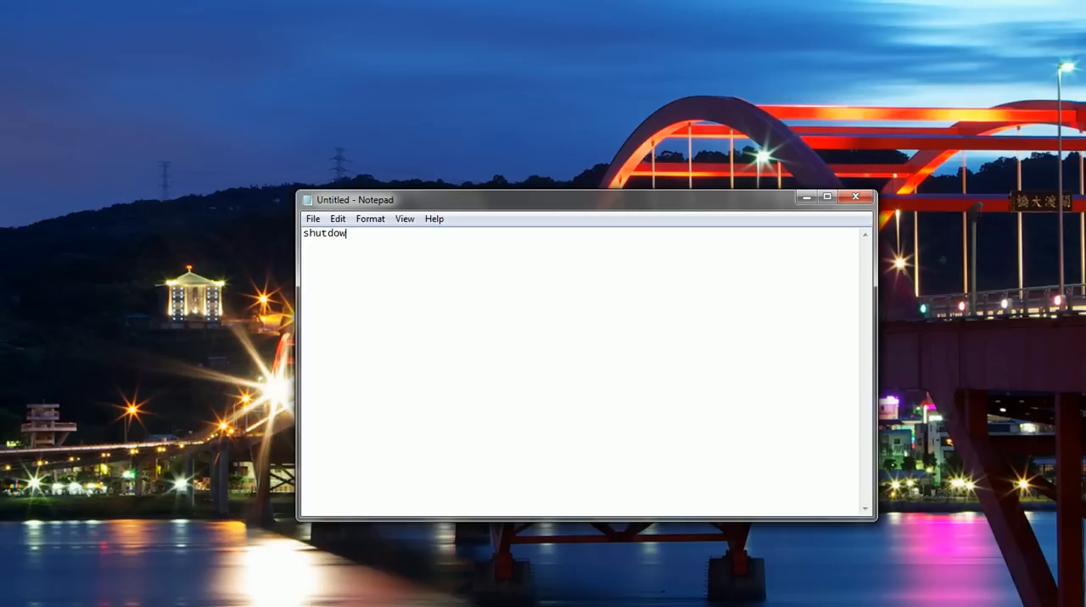
type("n")
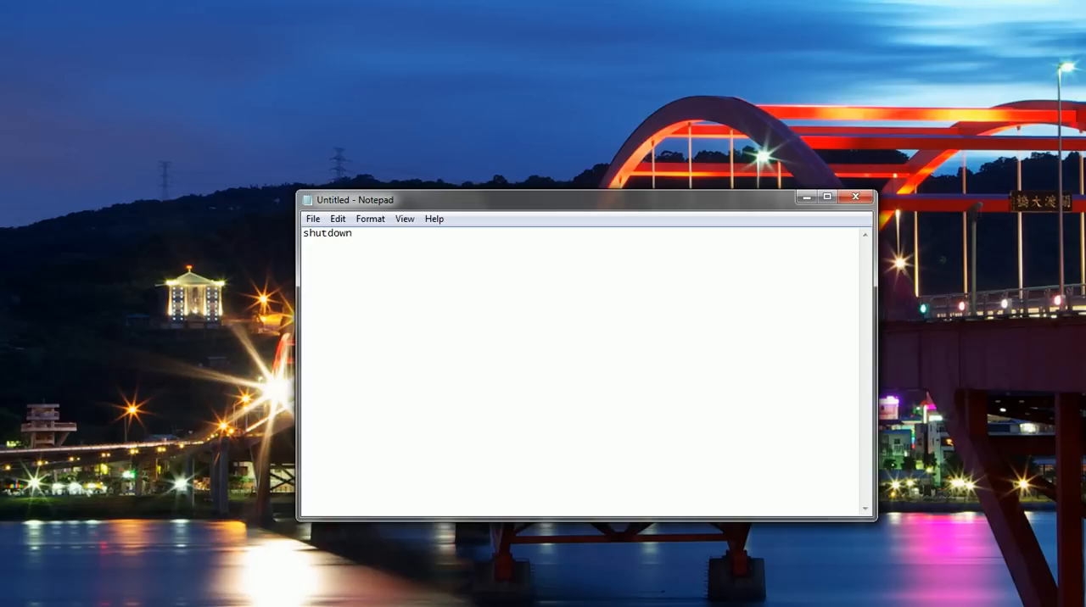
type("-s")
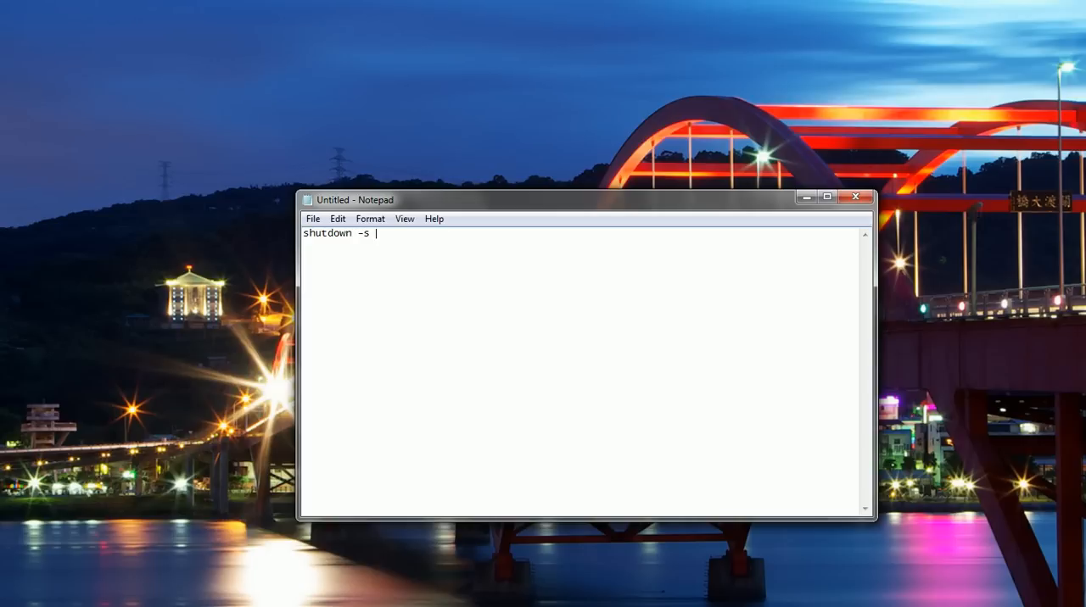
type("-t")
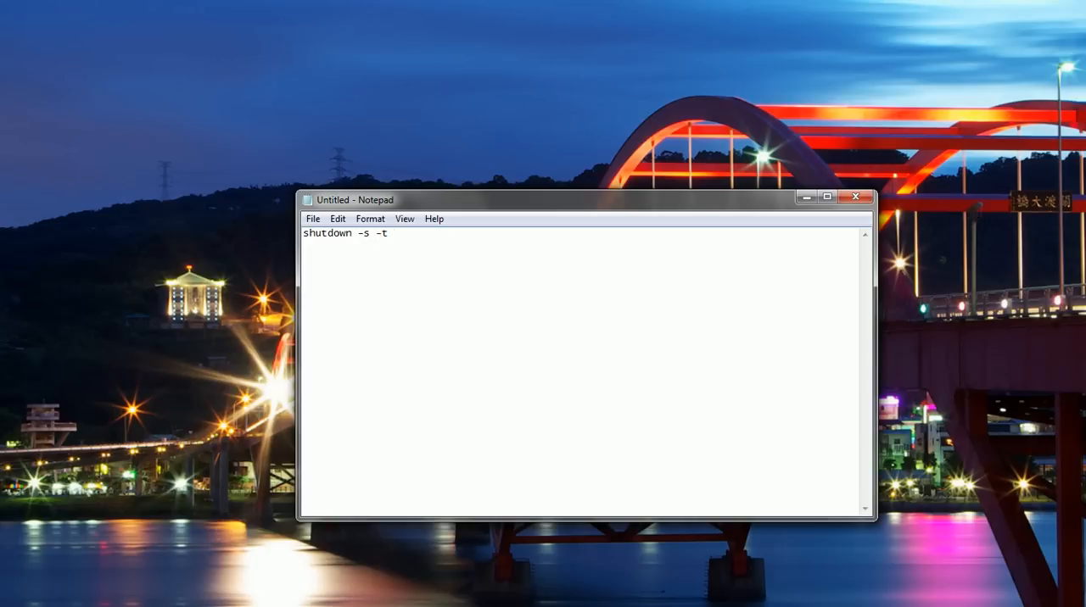
type("100 -")
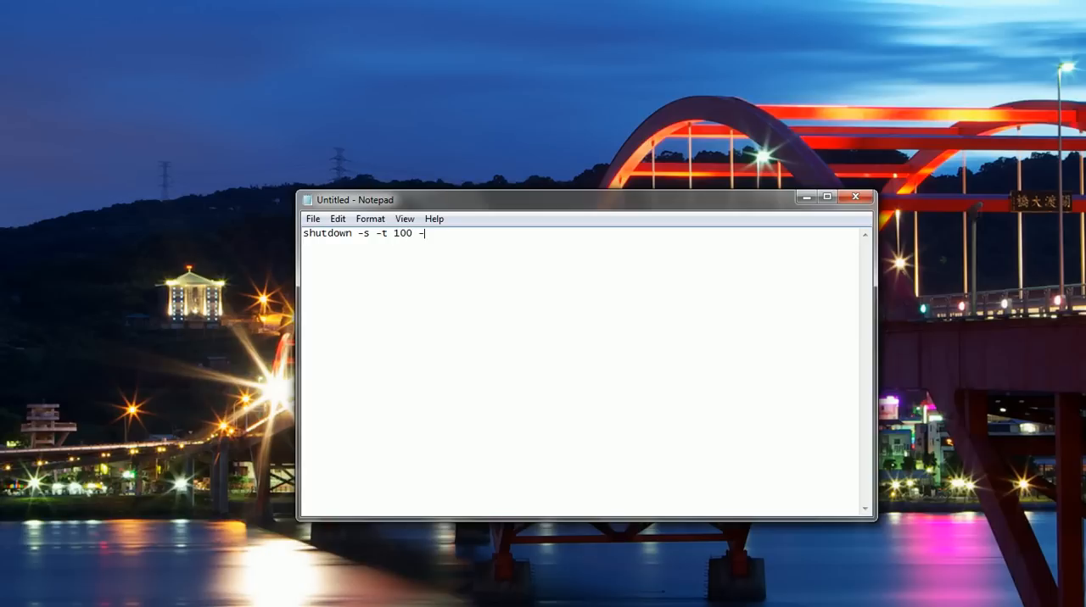
type("c \"")
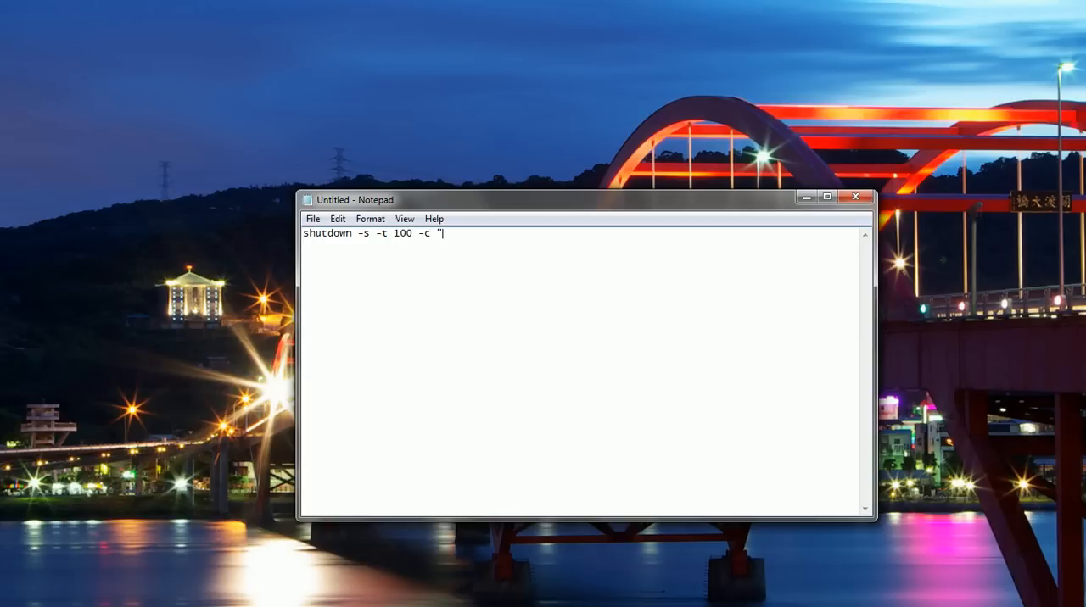
type("HAHA GO")
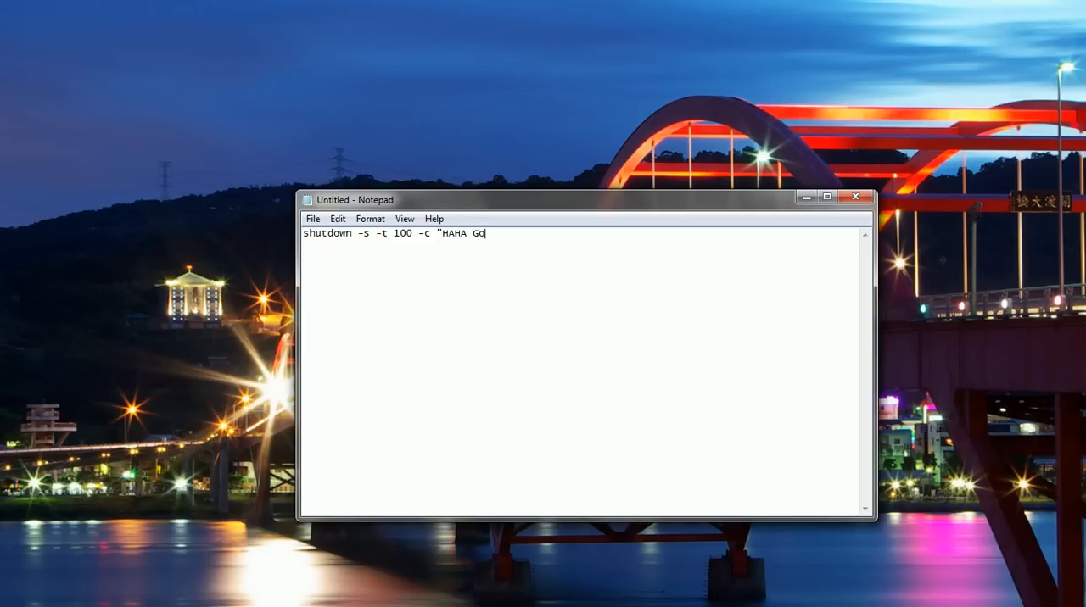
type("t You")
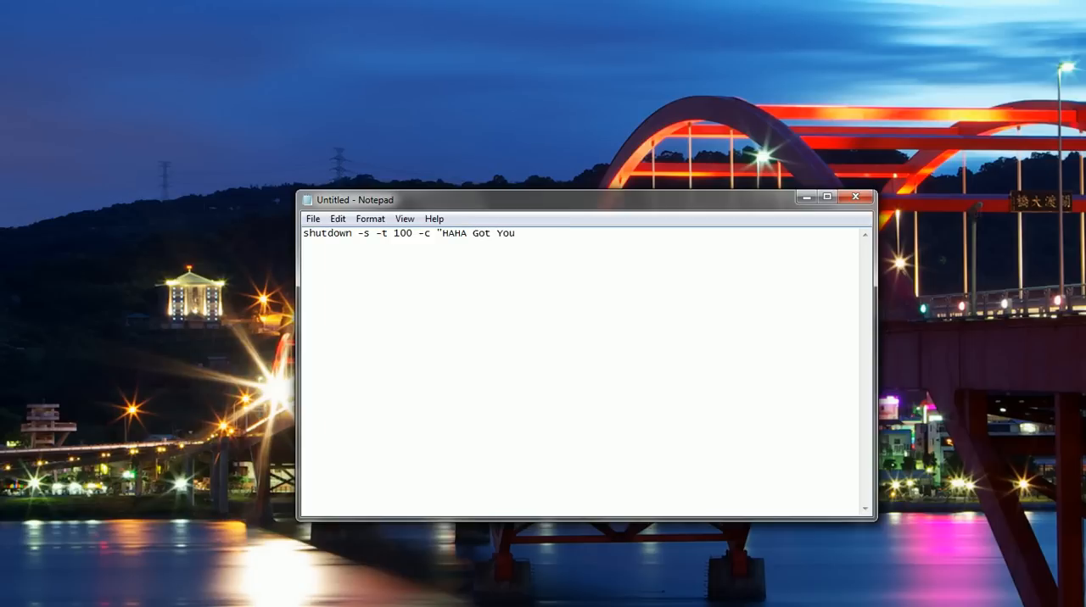
type("\"")
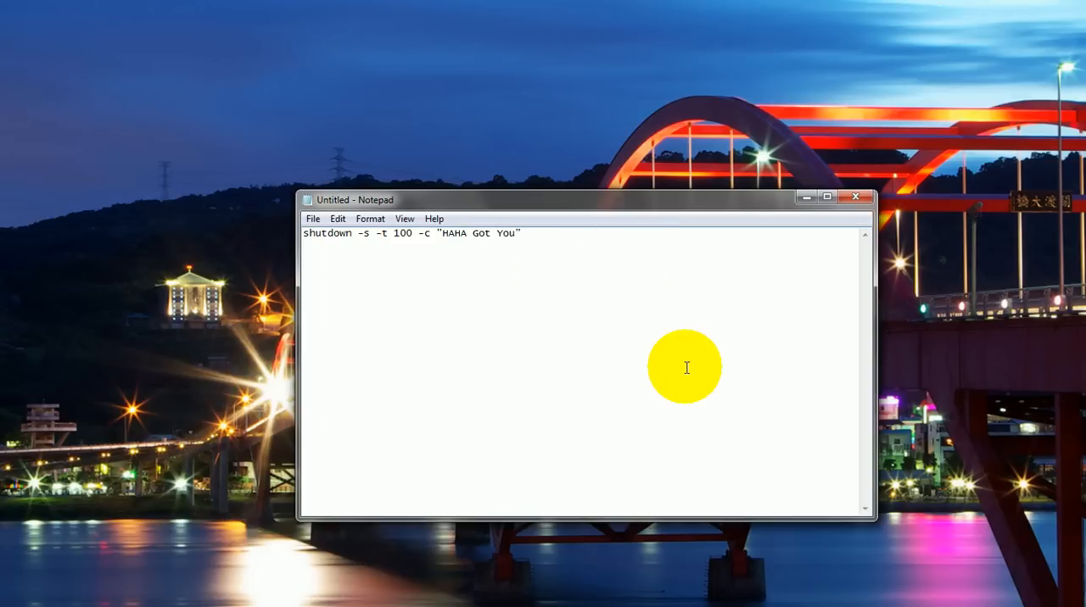
mouse_move(583, 339)
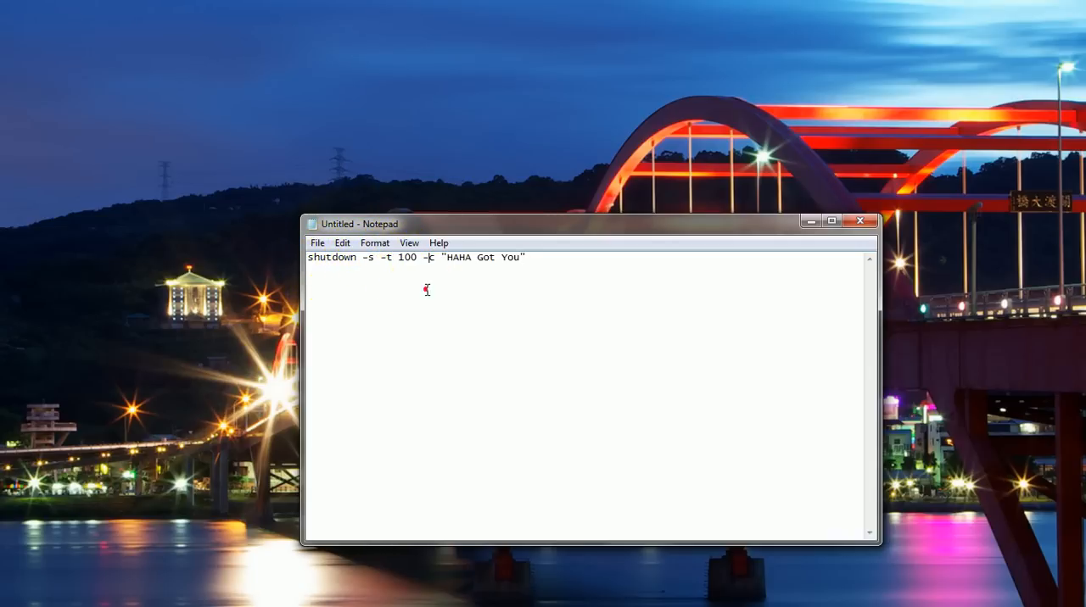
left_click(397, 257)
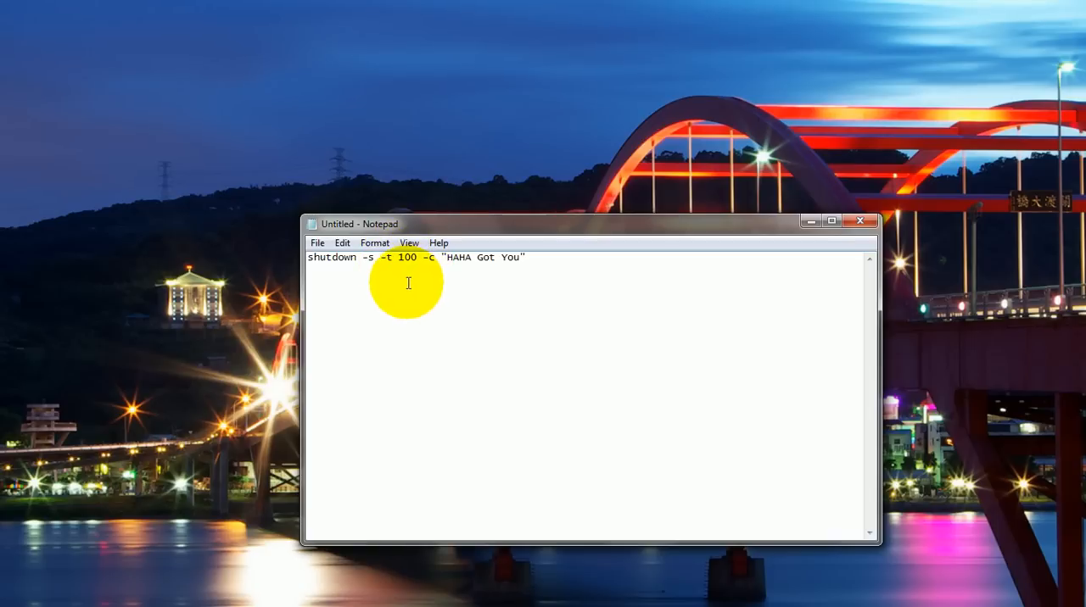
double_click(407, 257)
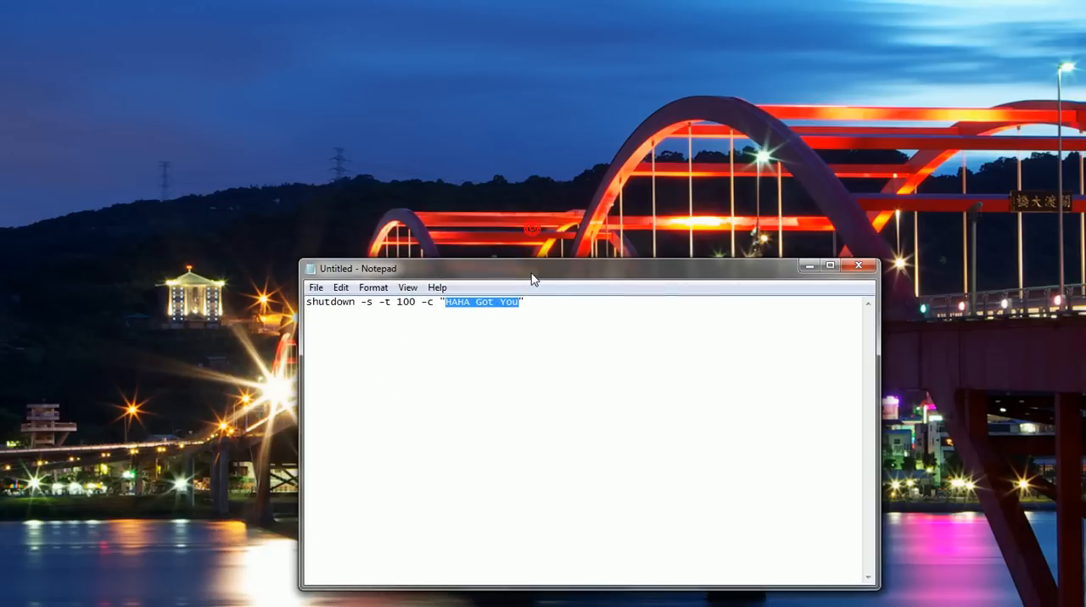
left_click_drag(531, 269, 479, 182)
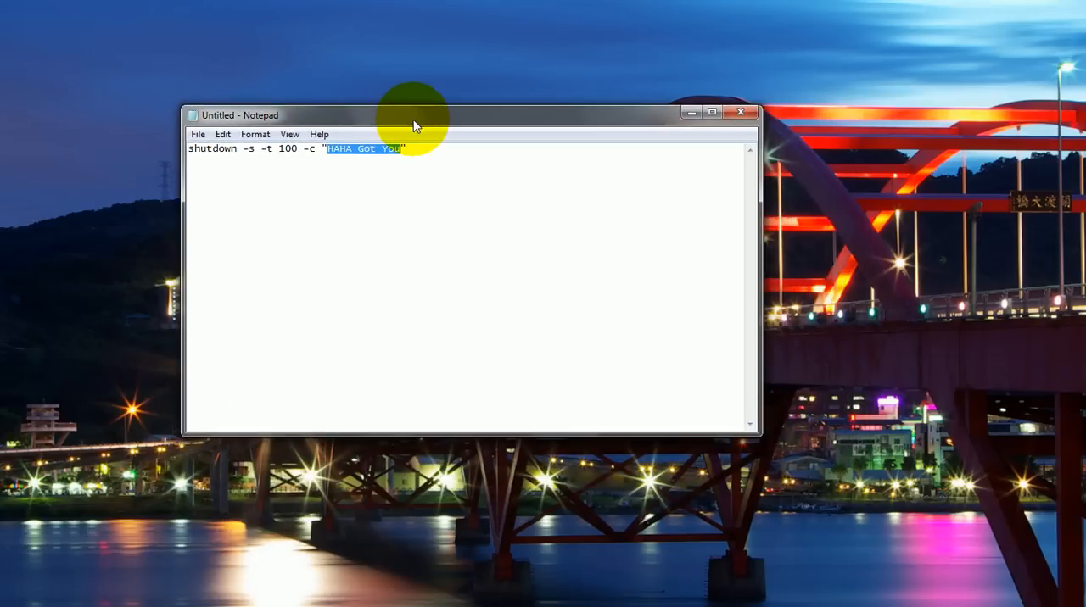
mouse_move(429, 176)
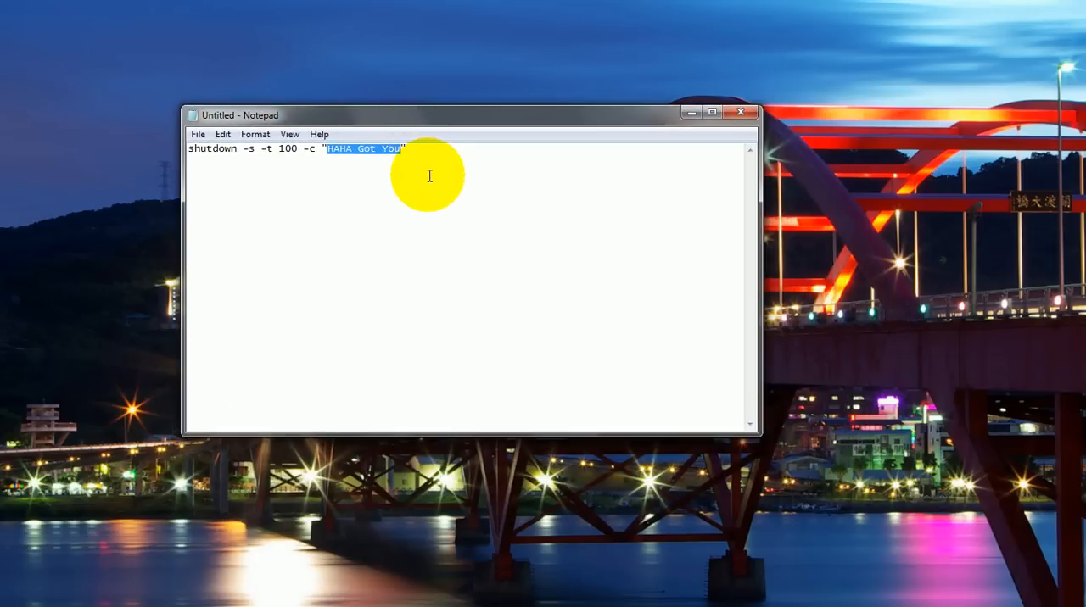
mouse_move(465, 144)
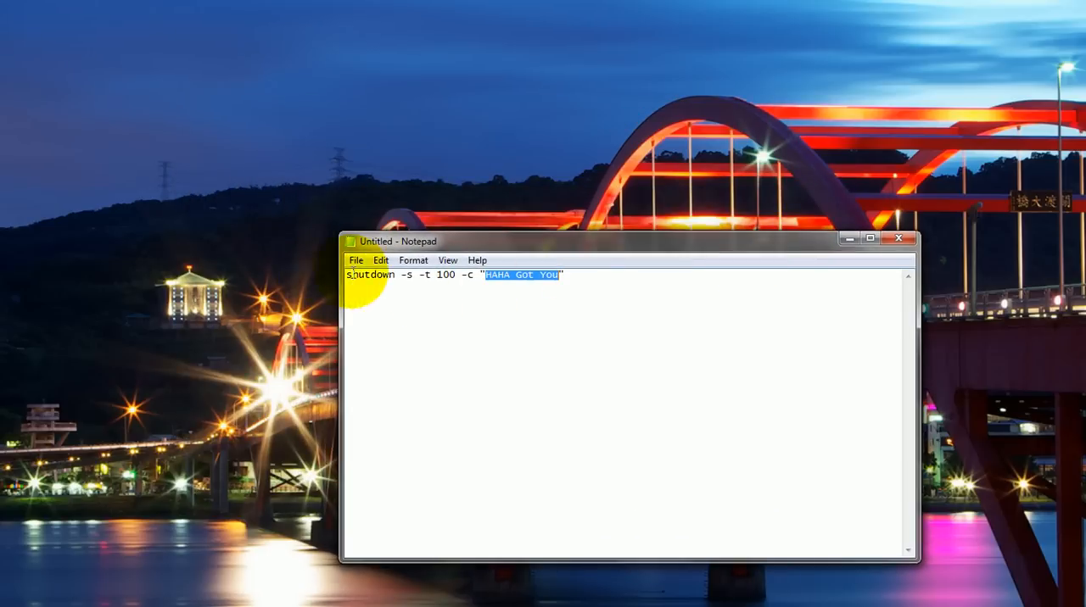
Save the command to the desktop as prank.bat, with Save as type set to All Files
left_click(355, 260)
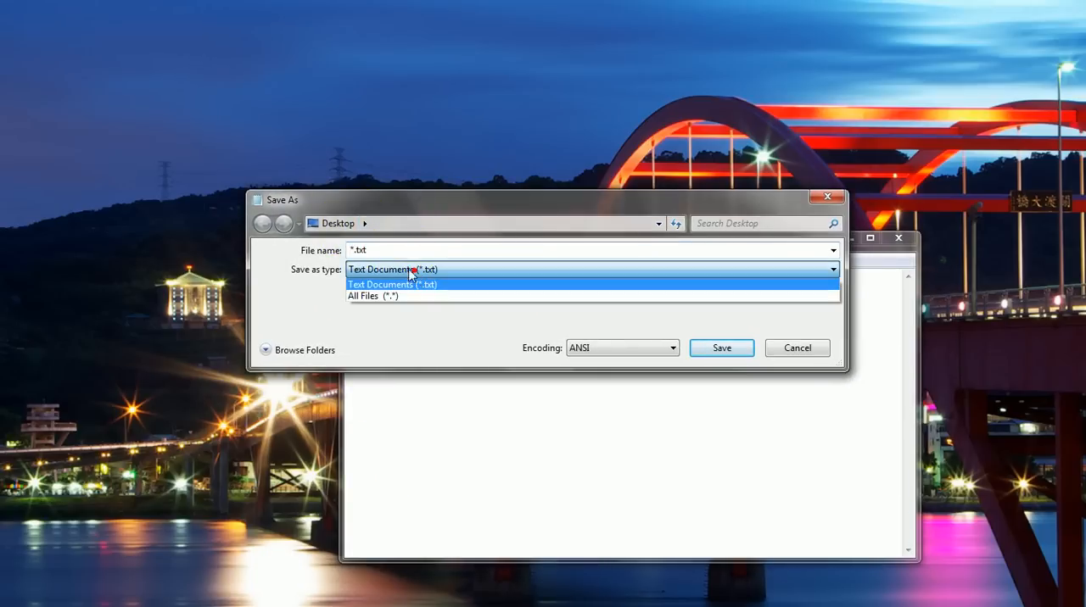
left_click(373, 296)
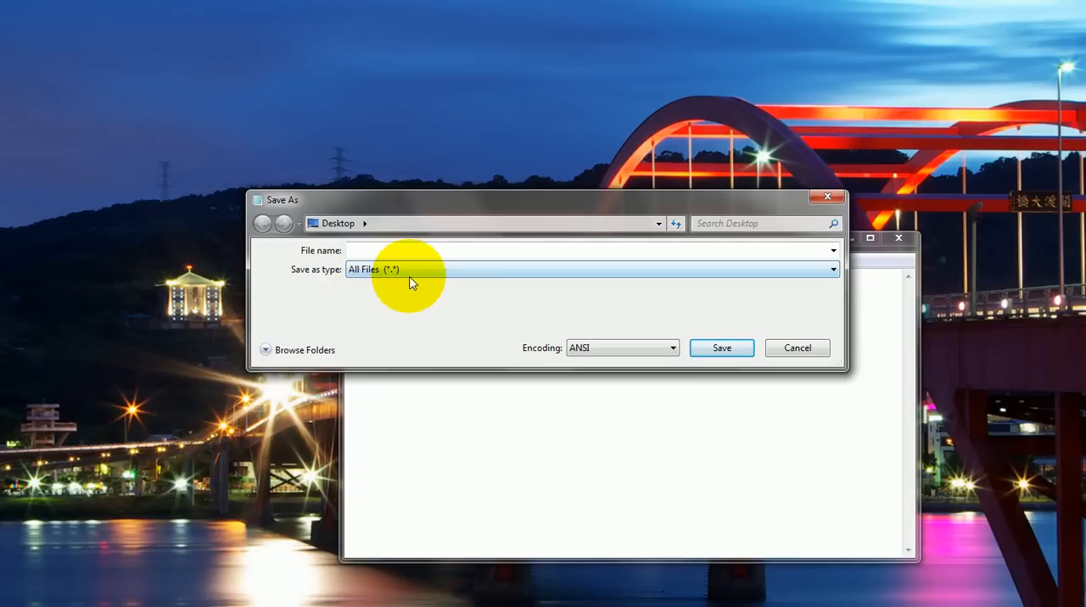
left_click(586, 251)
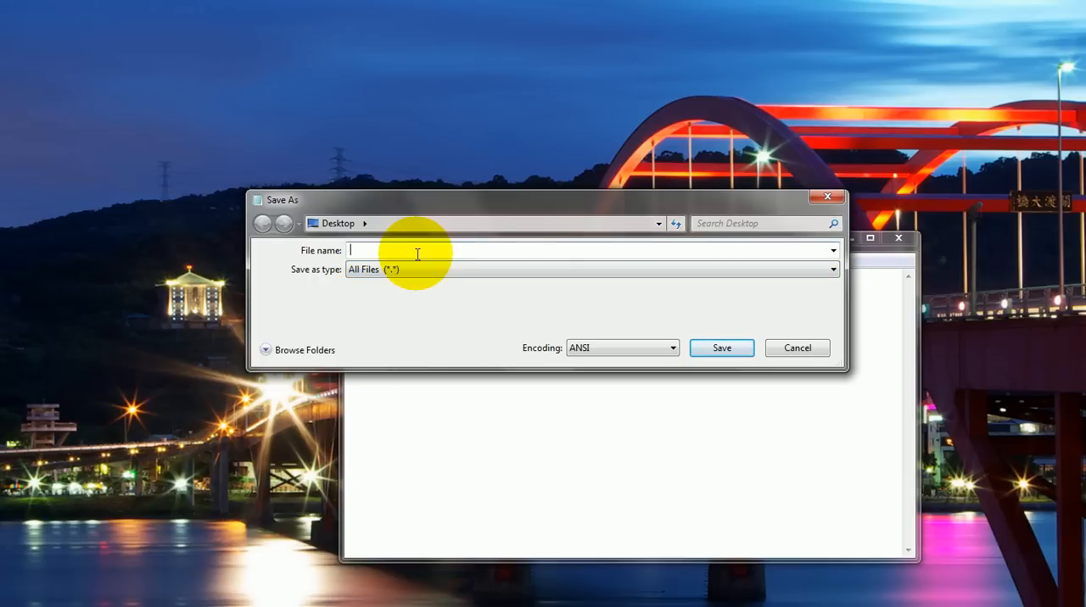
type("prank")
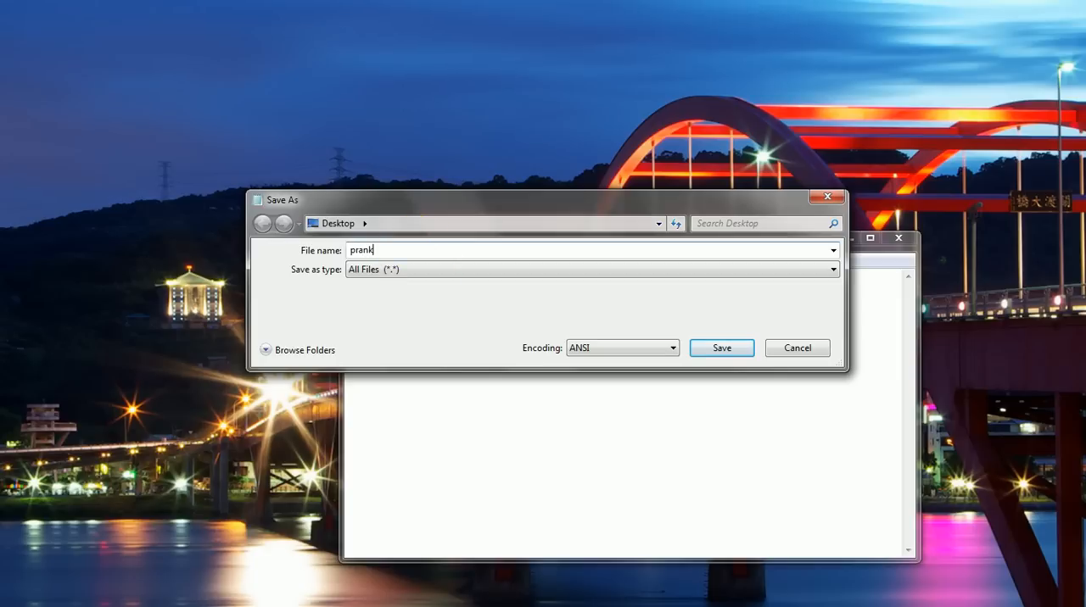
type(".bat")
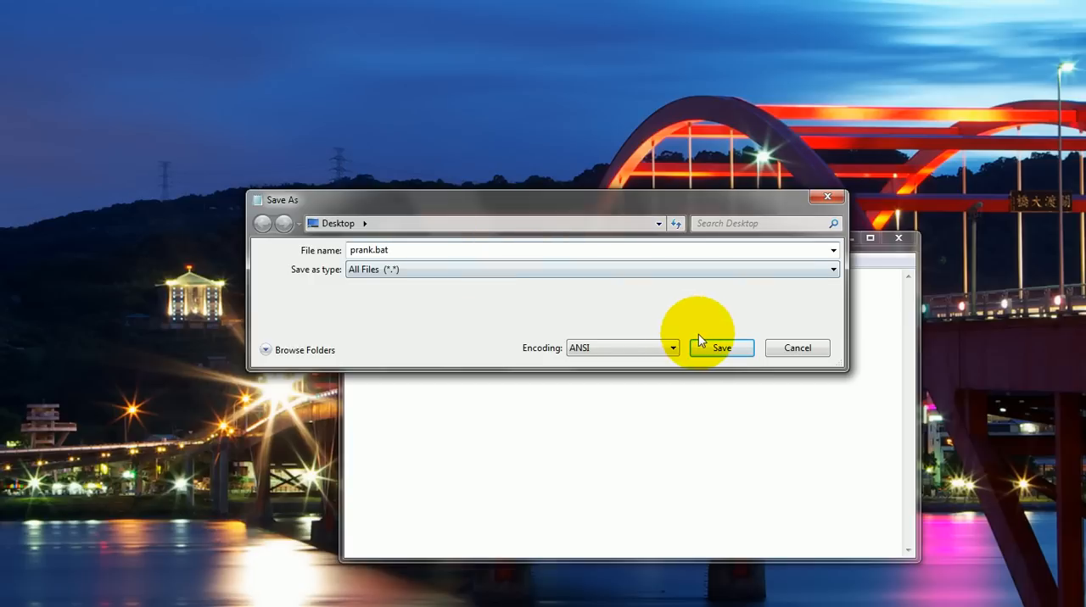
left_click(720, 348)
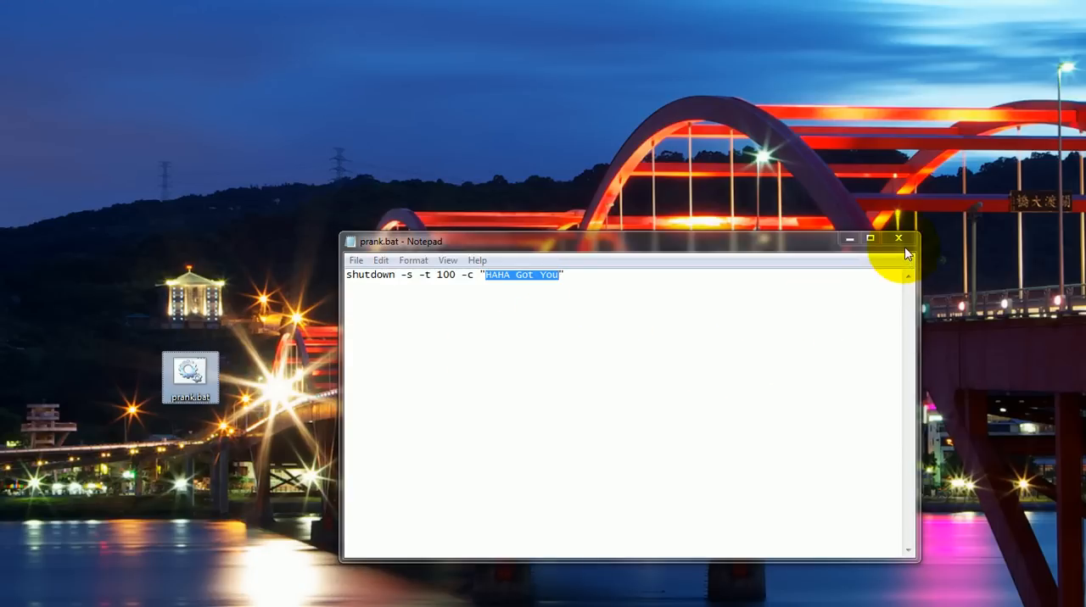
Close the Notepad window holding prank.bat
left_click(898, 238)
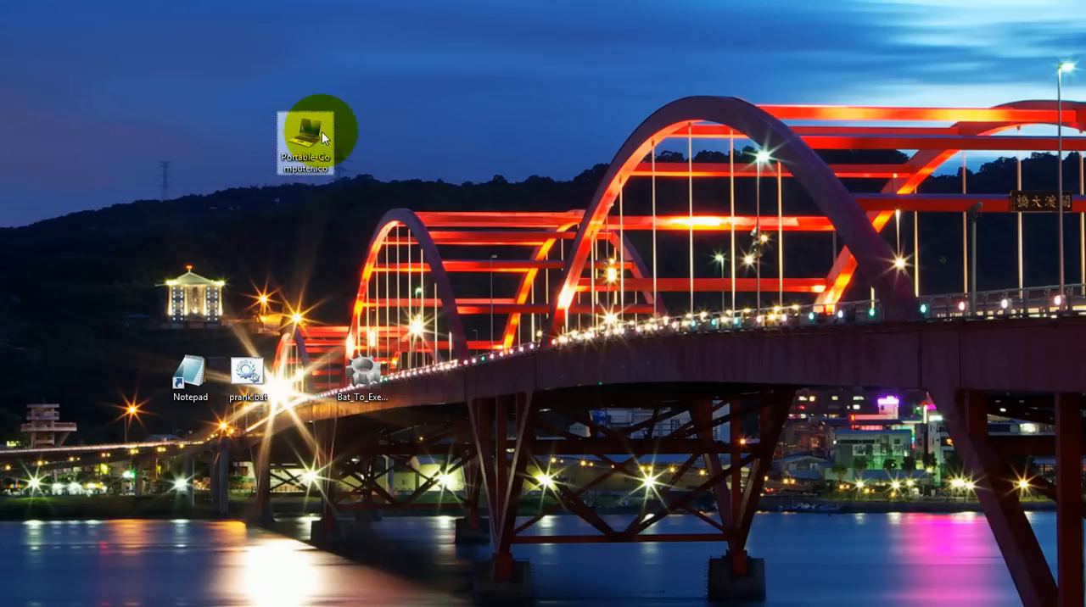
Launch Bat To Exe Converter from its desktop shortcut and drag its window into view
double_click(363, 366)
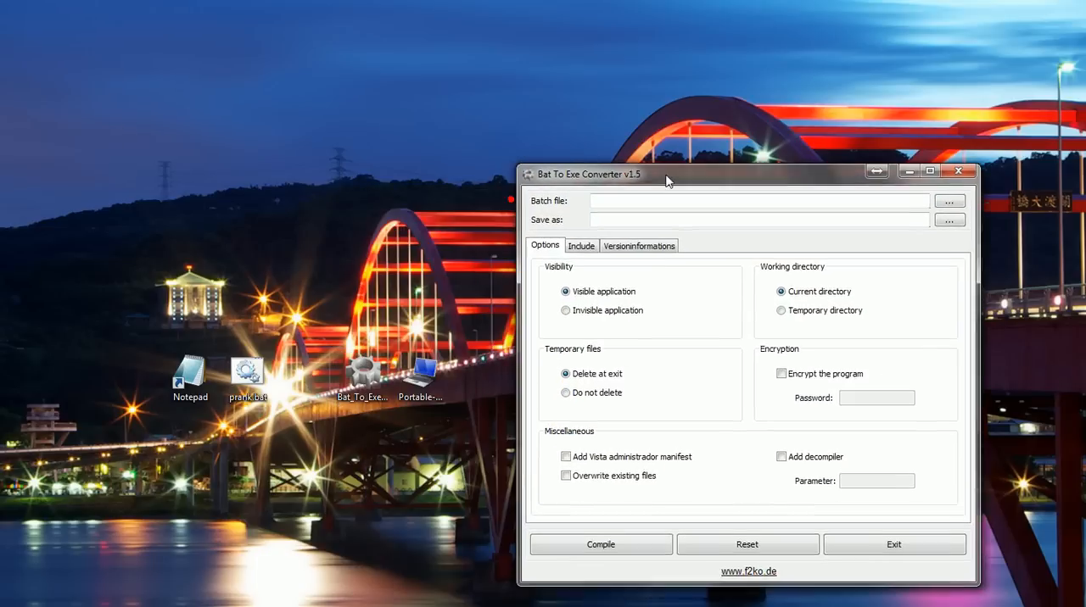
left_click(362, 373)
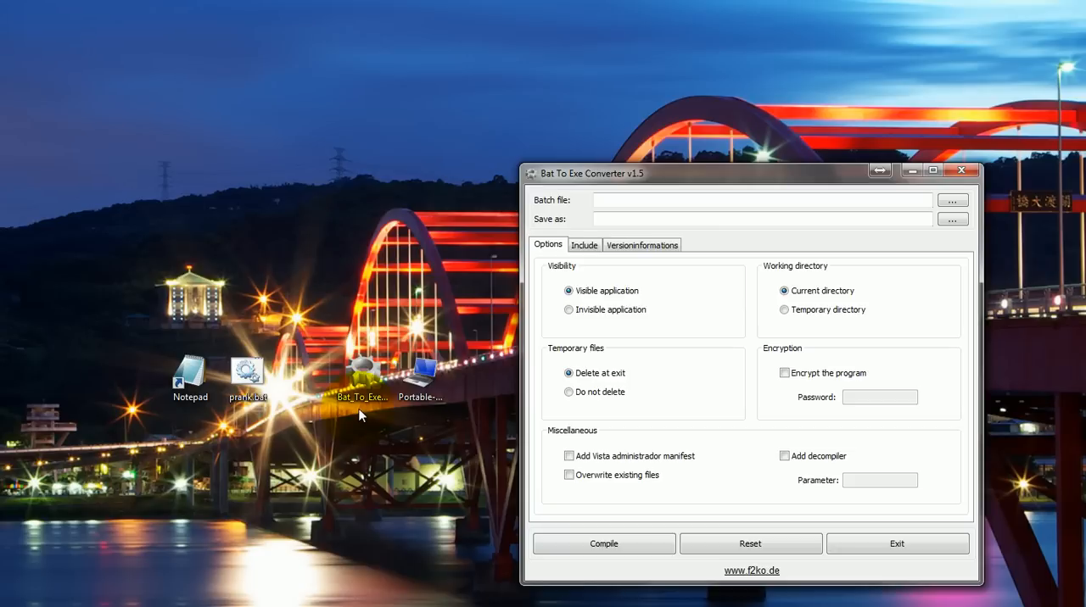
mouse_move(368, 426)
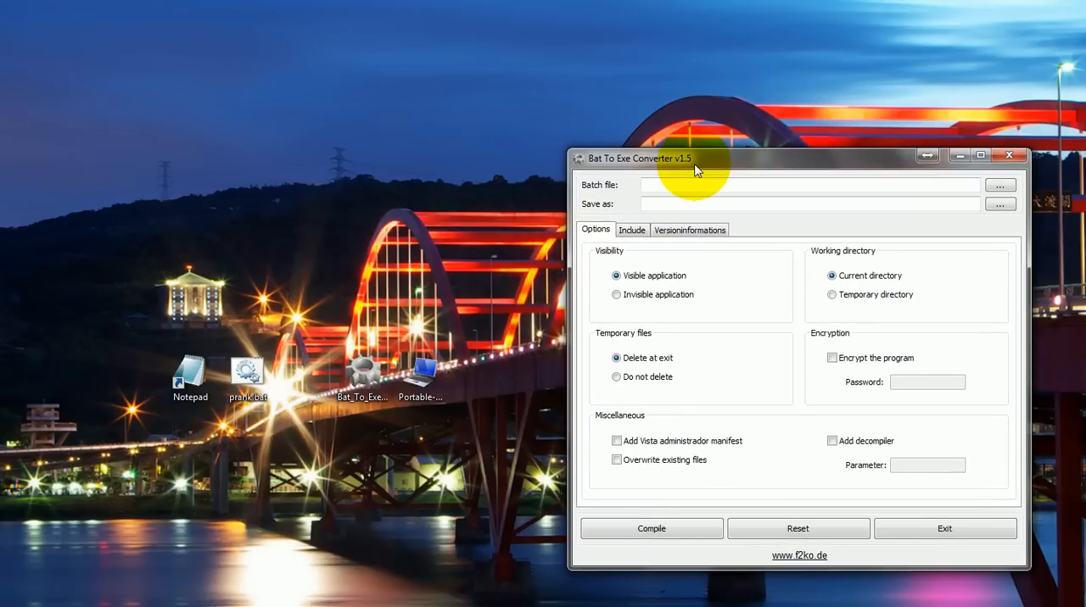
left_click_drag(695, 158, 702, 147)
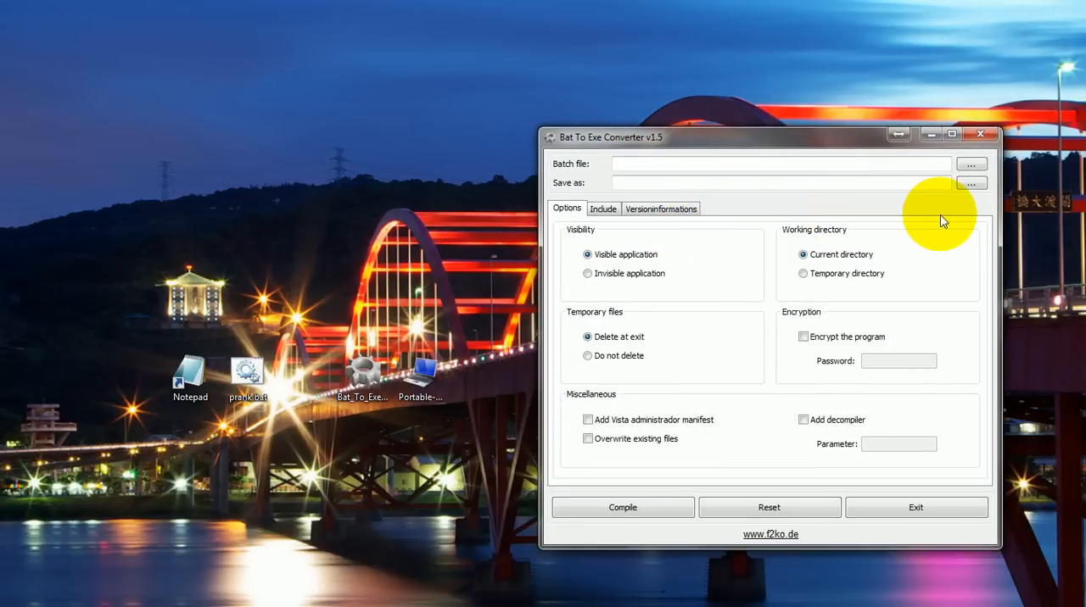
mouse_move(947, 211)
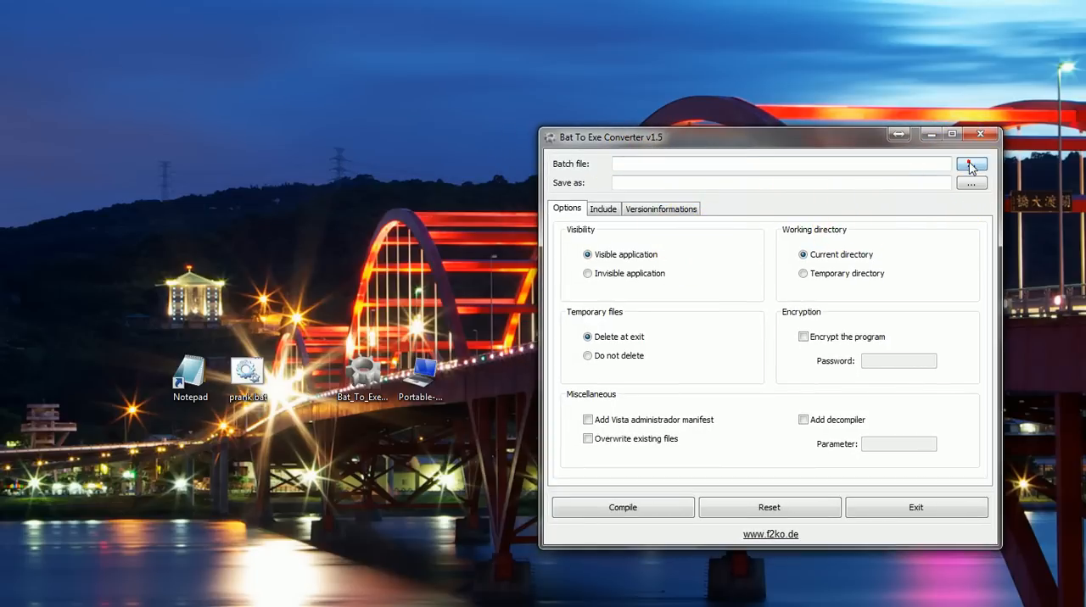
Choose prank.bat from the desktop as the batch file
left_click(971, 165)
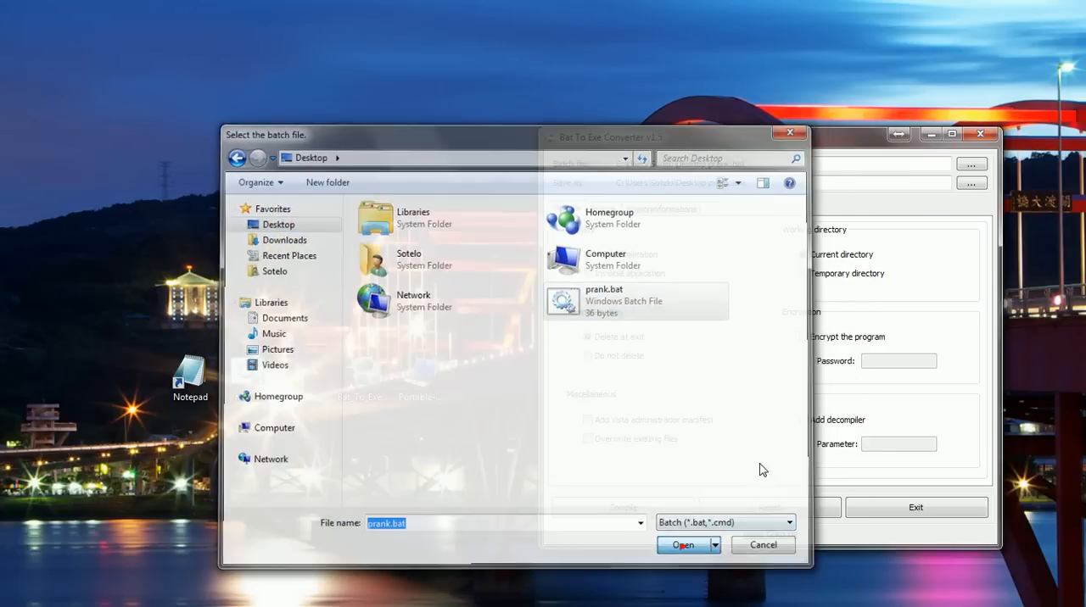
left_click(682, 545)
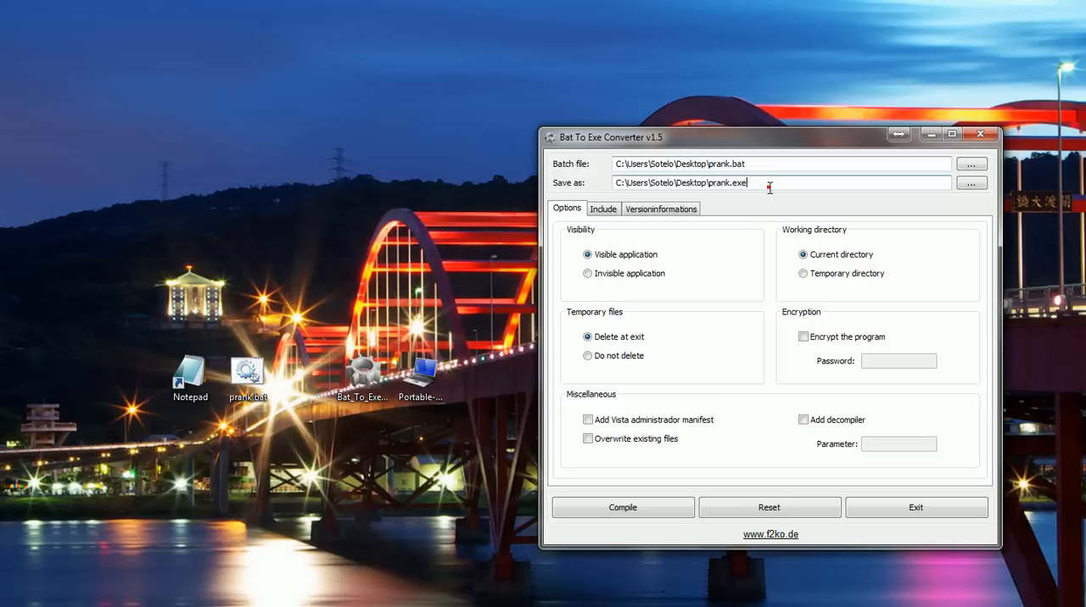
left_click(727, 163)
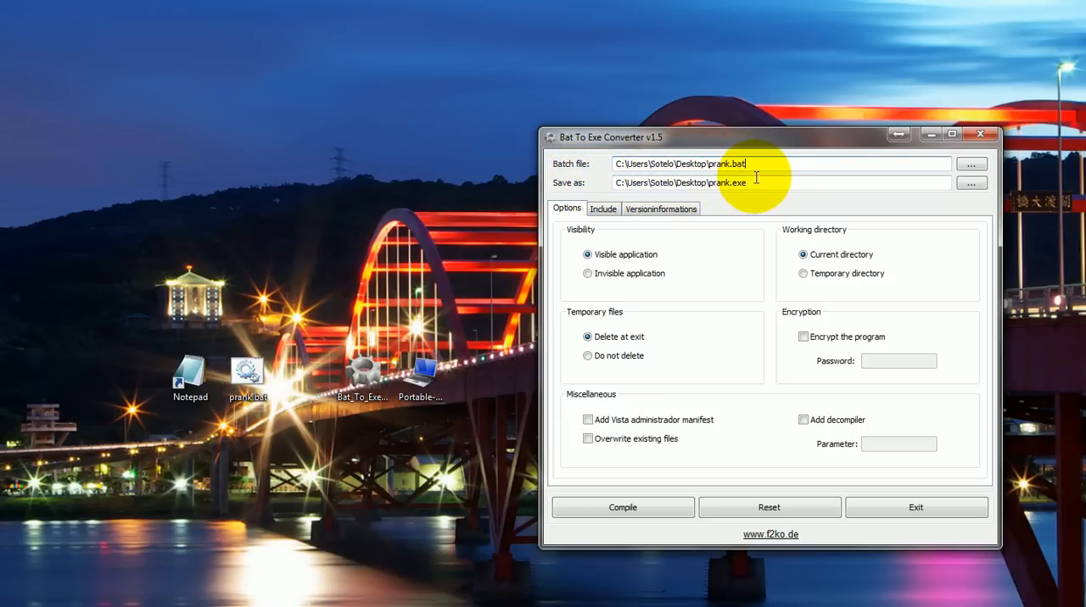
mouse_move(787, 151)
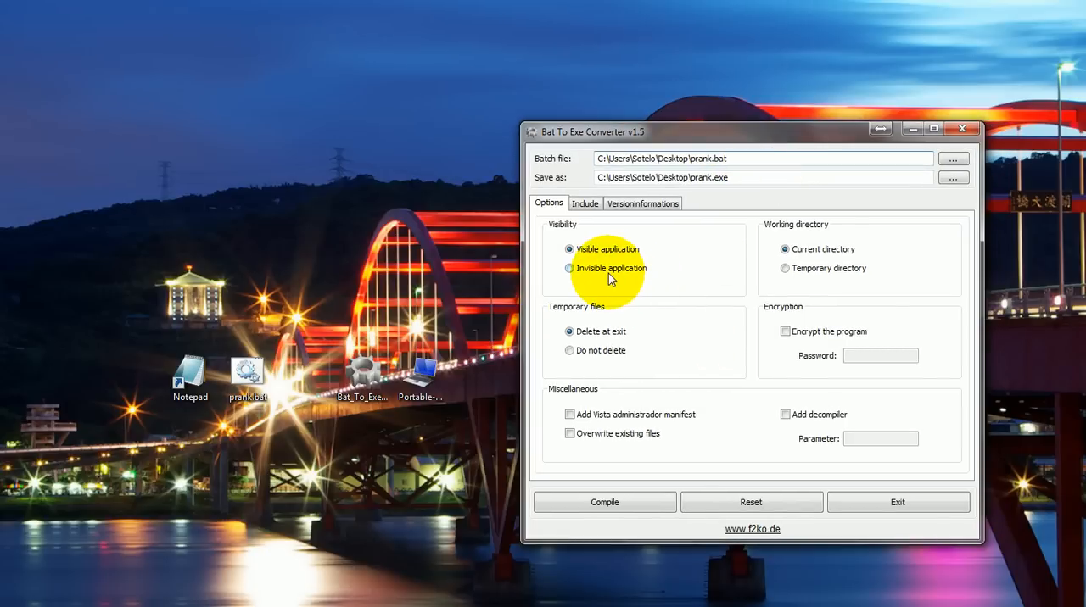
Try Invisible application and Encrypt, then revert to Visible with encryption off
left_click(569, 268)
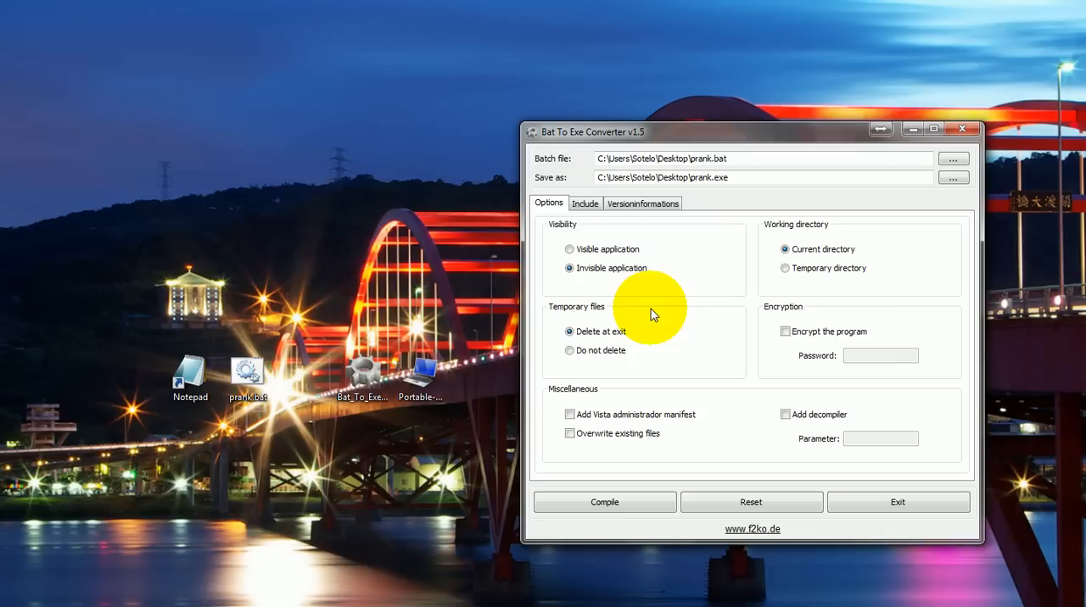
mouse_move(662, 315)
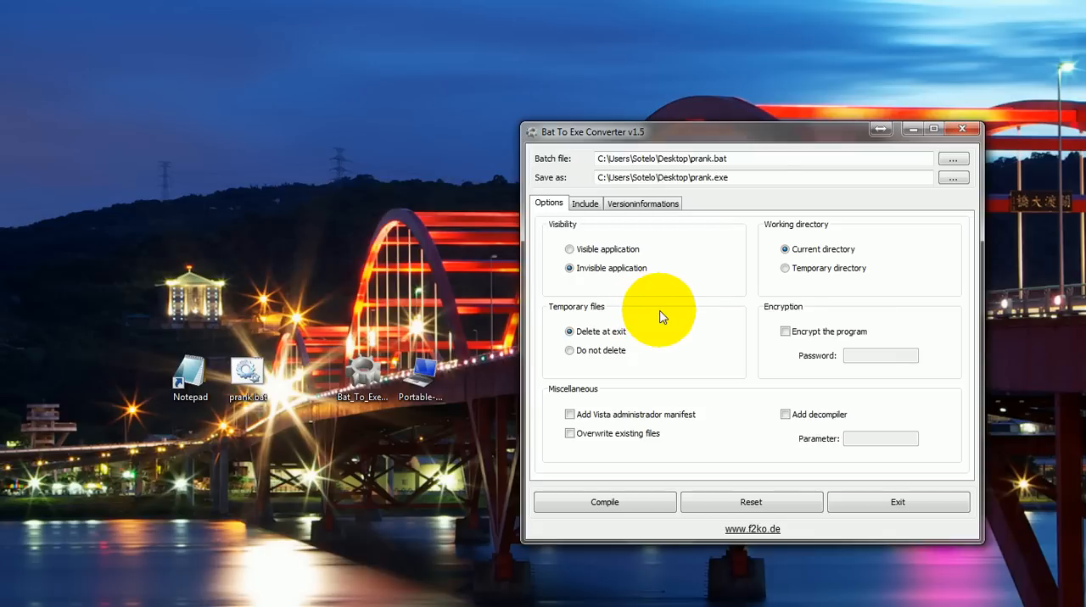
mouse_move(653, 310)
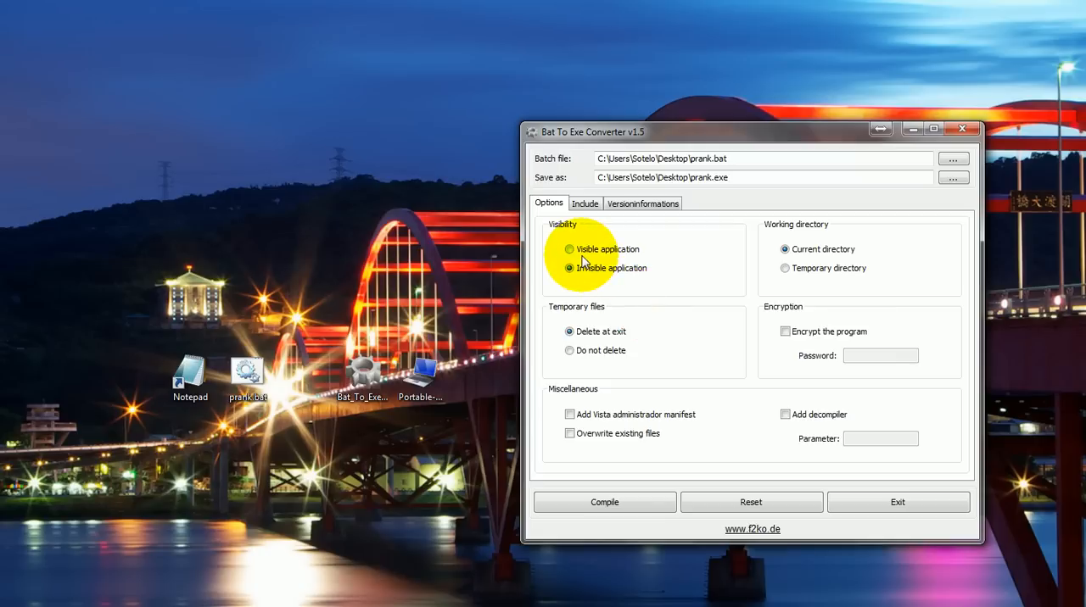
left_click(568, 249)
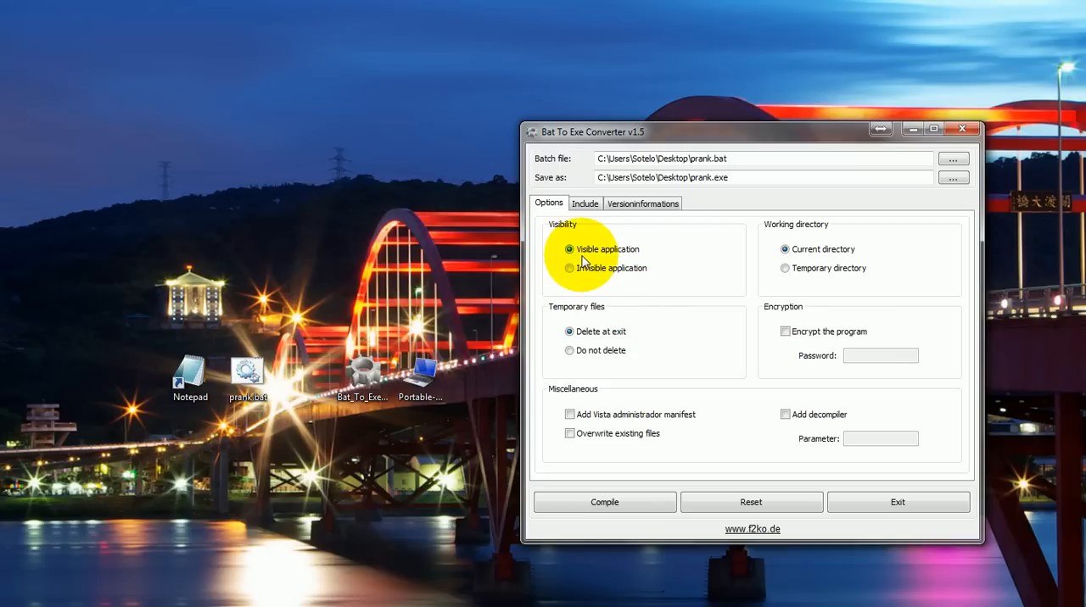
left_click(785, 331)
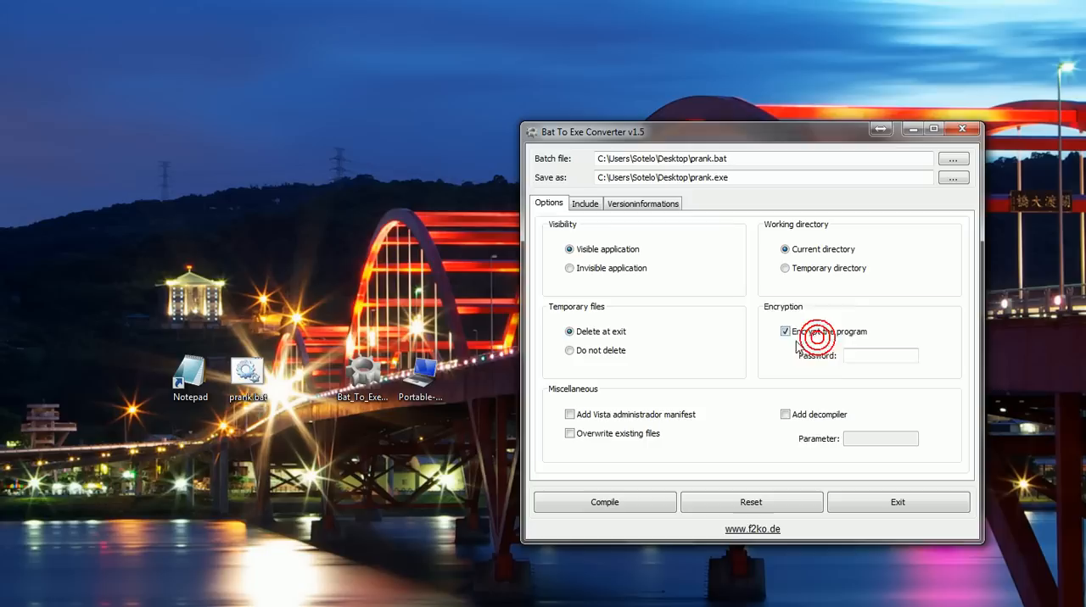
left_click(784, 330)
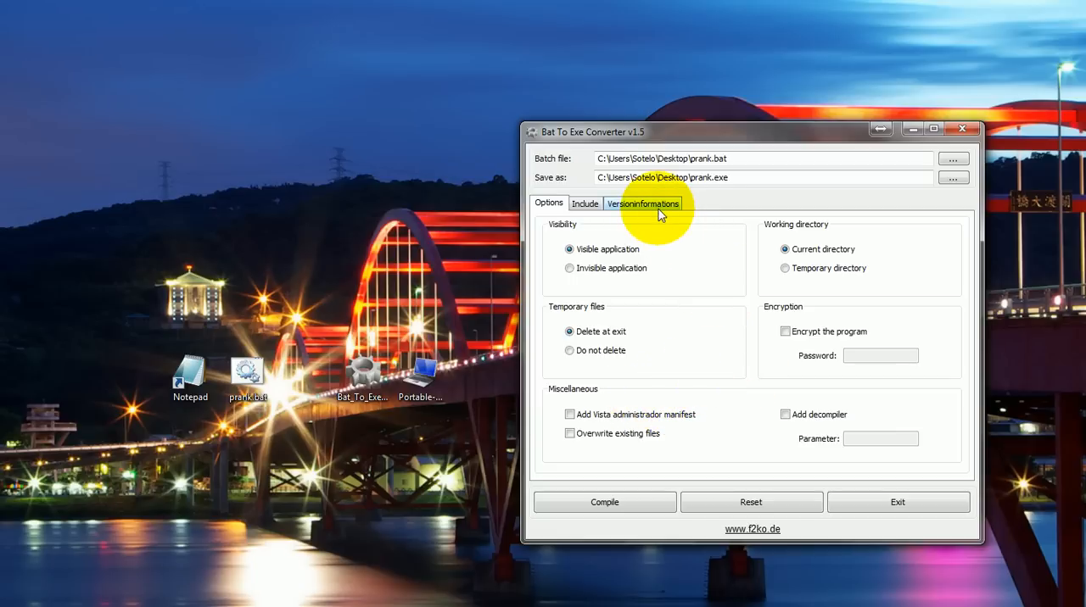
Check Include Versioninformations and set Portable-Computer.ico as the icon file
left_click(643, 204)
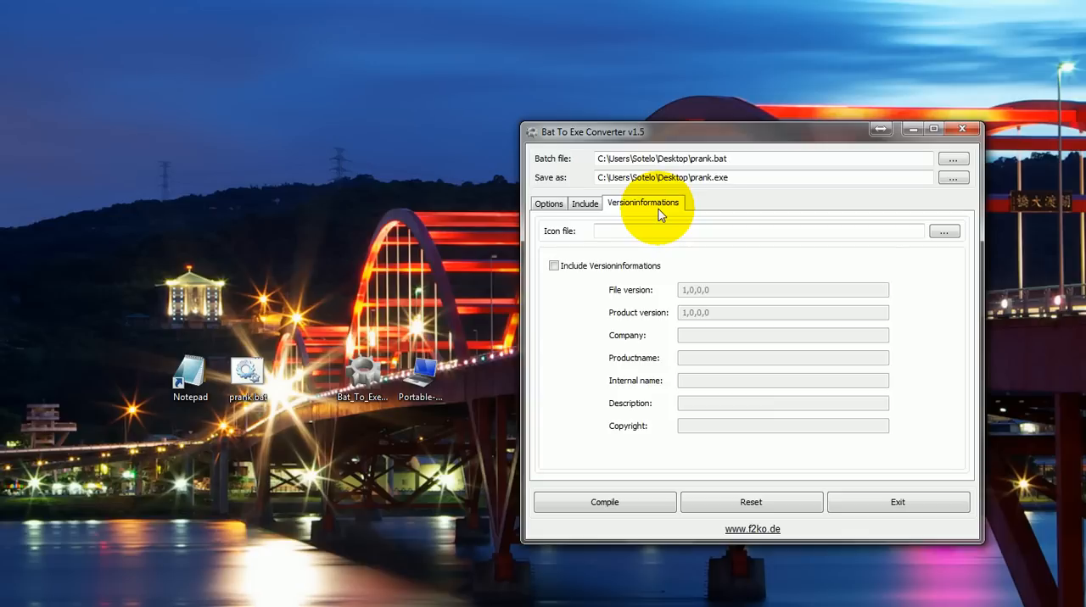
left_click(553, 265)
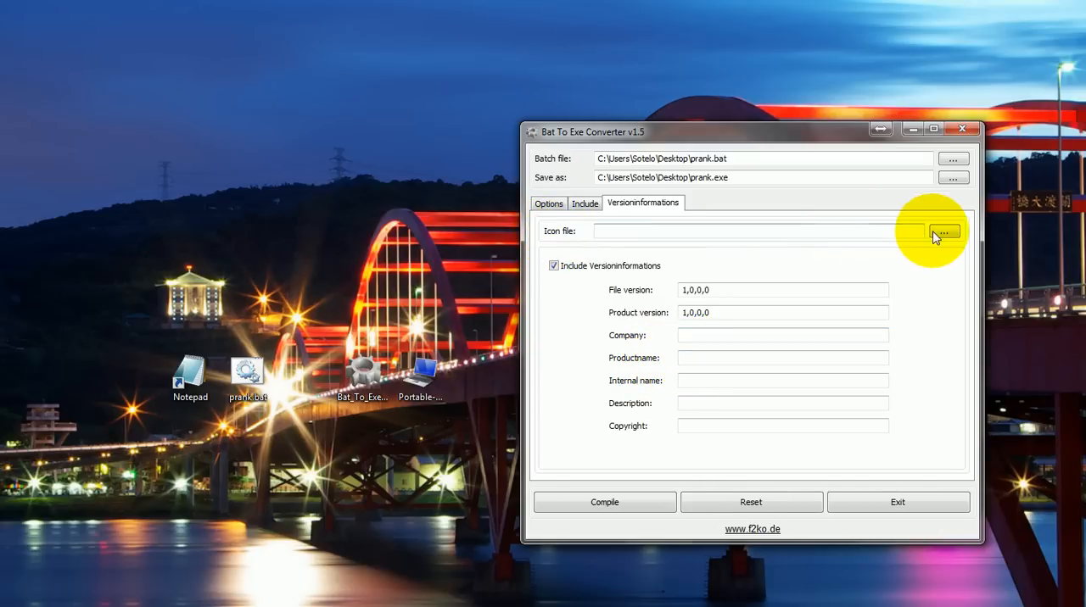
left_click(944, 231)
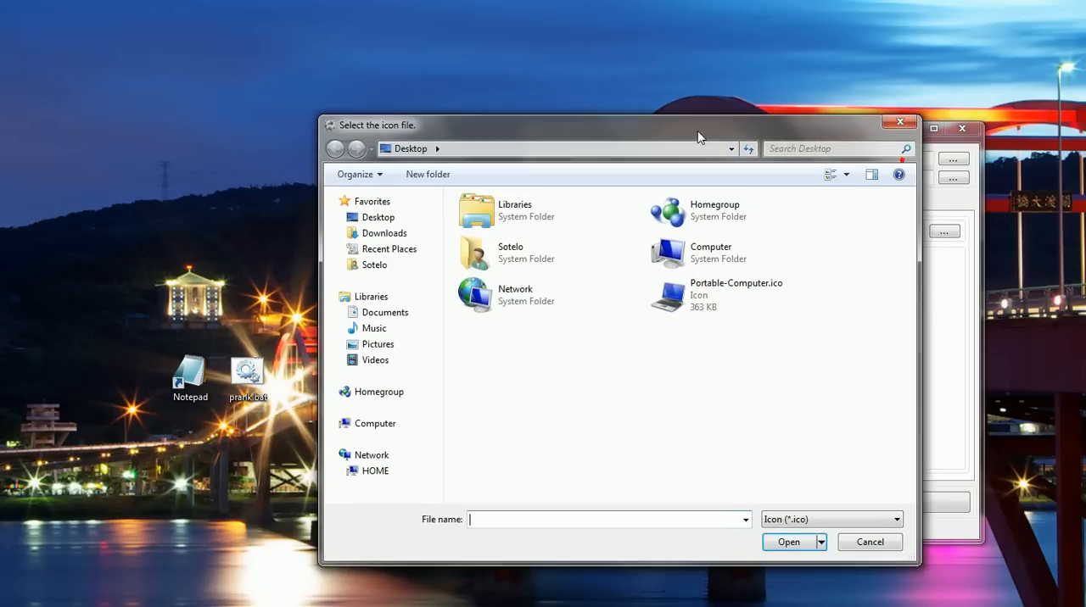
left_click(740, 295)
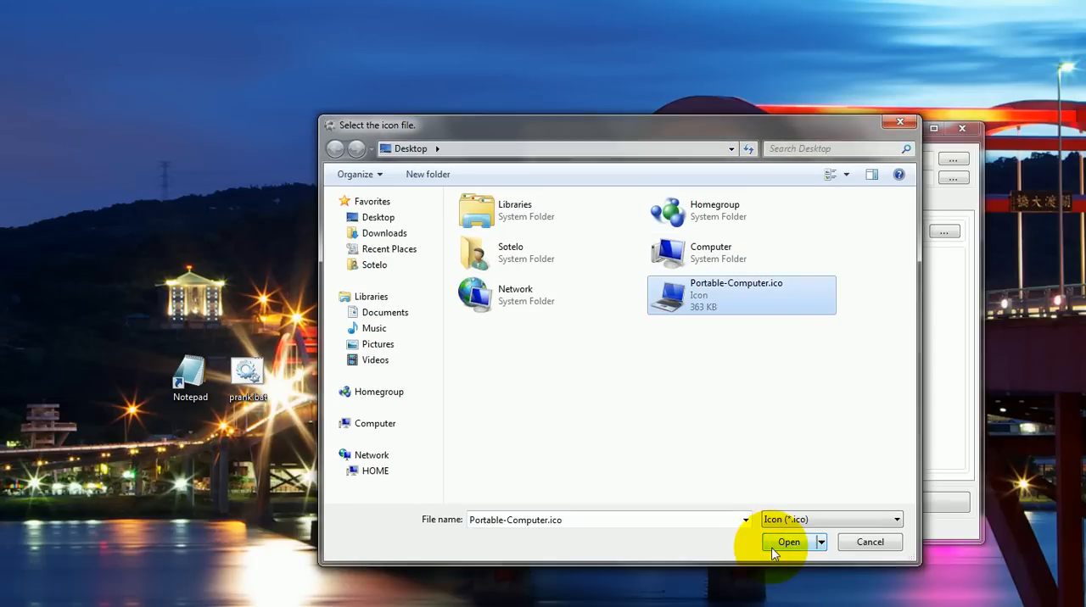
left_click(788, 542)
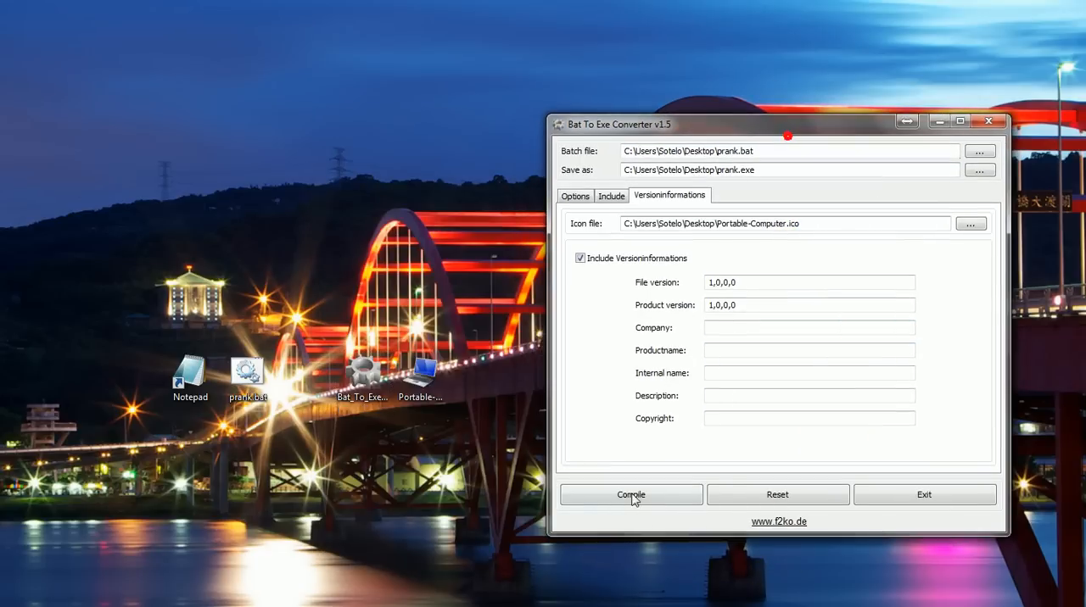
Compile prank.exe, move its laptop icon to the left of the desktop, and exit
left_click(630, 495)
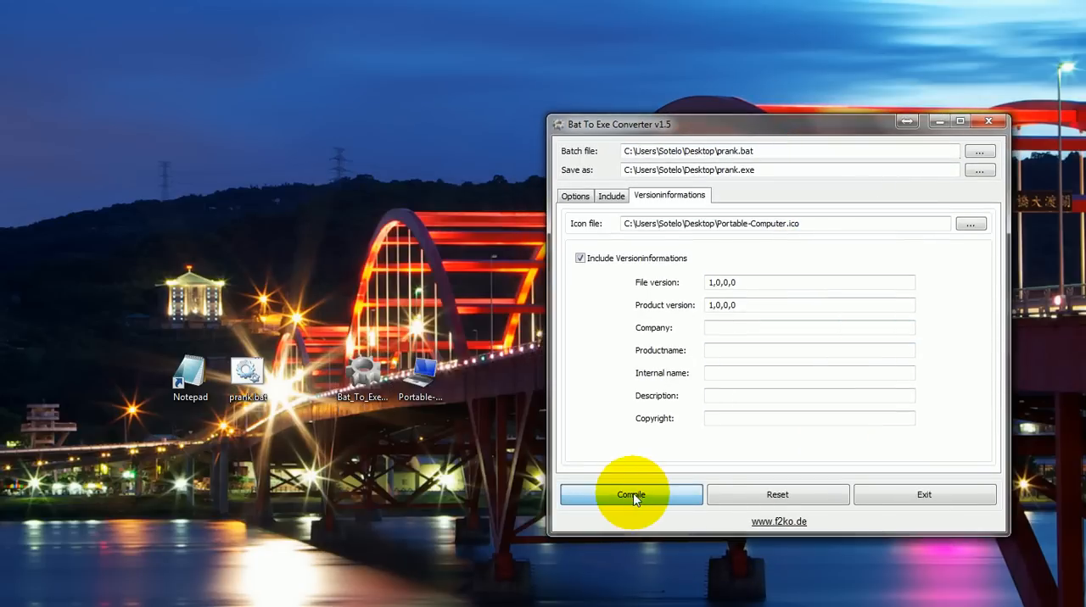
left_click(630, 494)
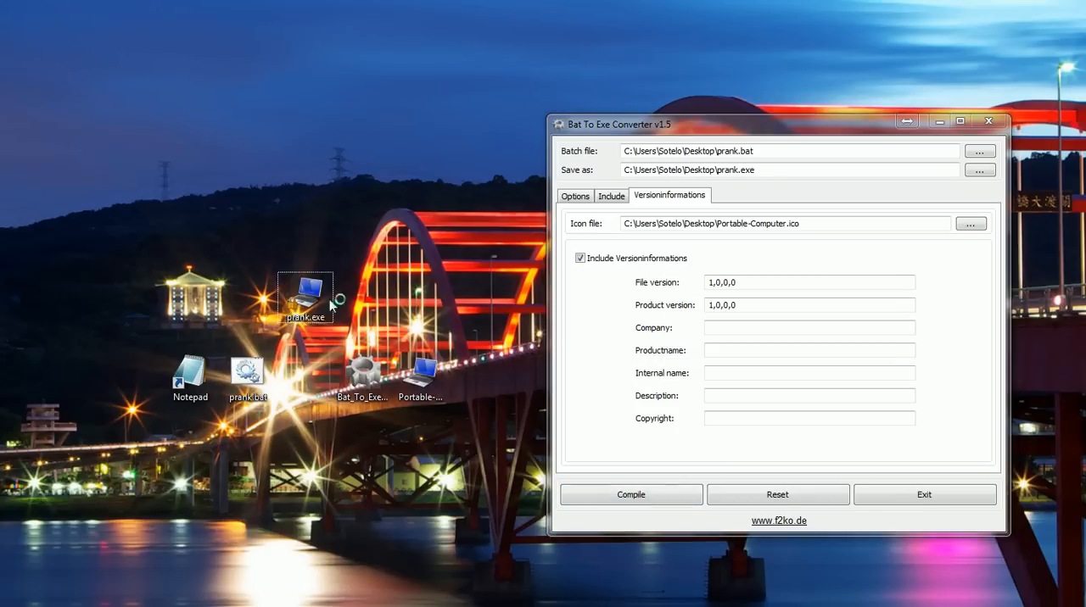
left_click_drag(305, 294, 422, 298)
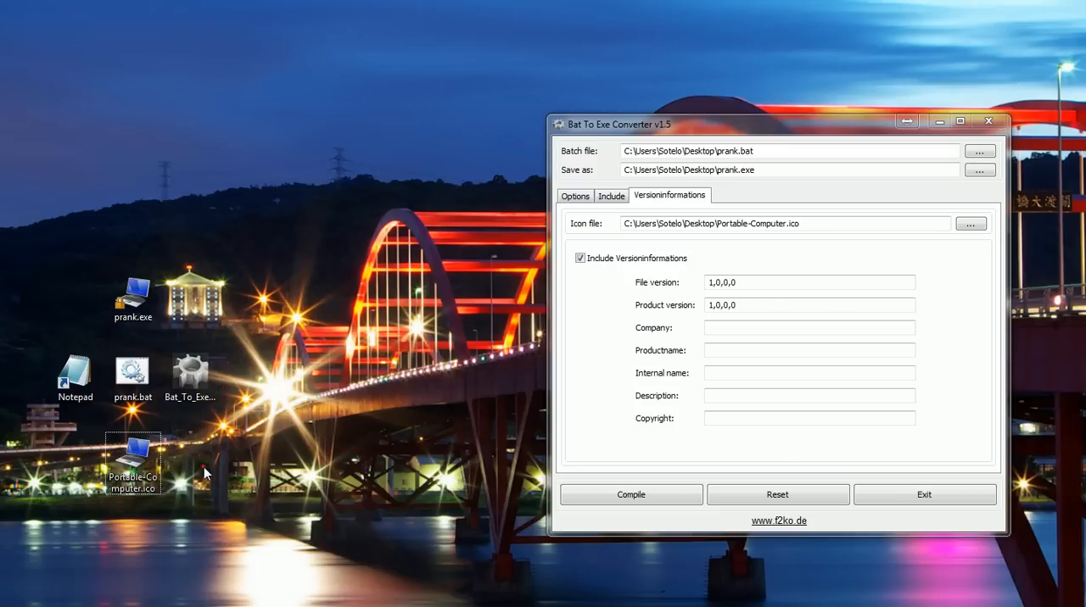
left_click(923, 495)
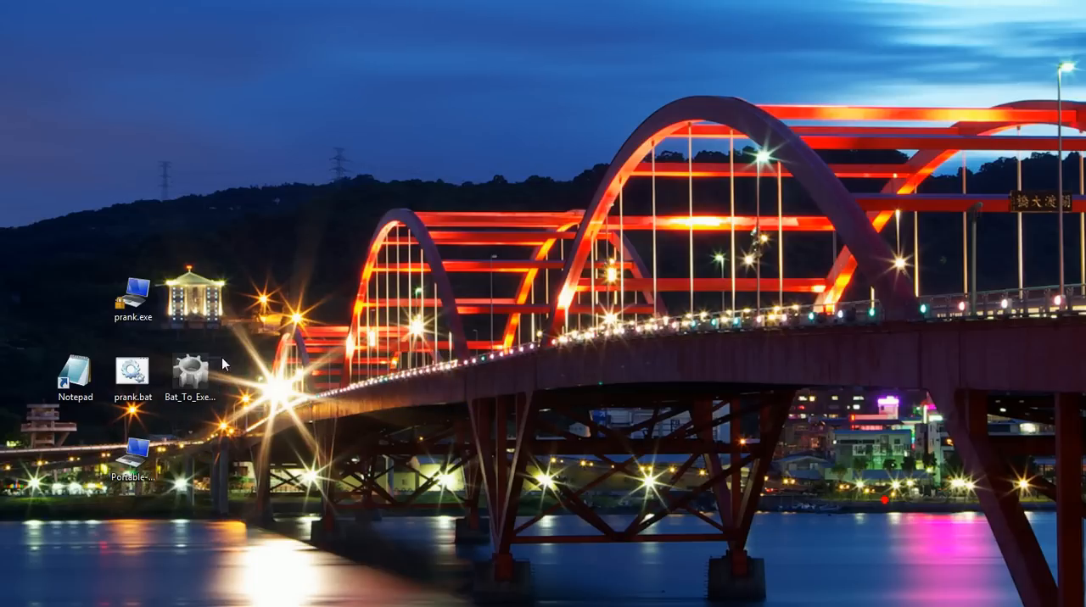